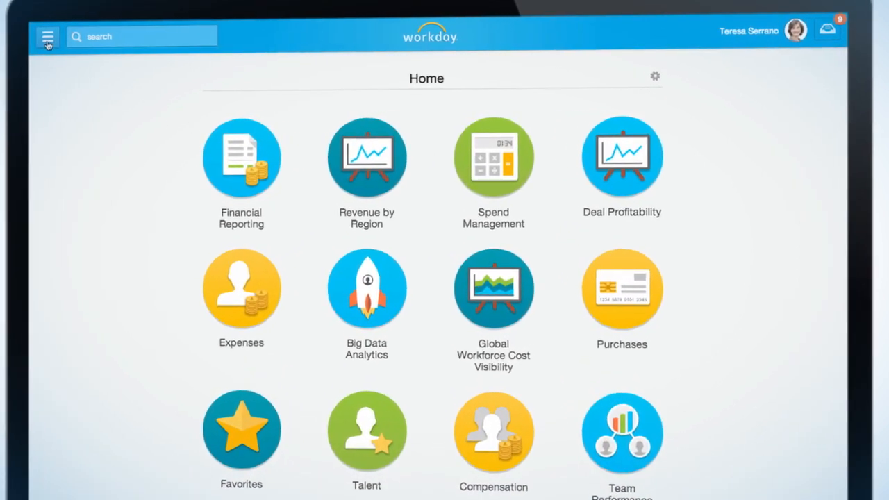
# - Open the Financials dashboard through the main menu's Dashboards submenu
pyautogui.click(47, 36)
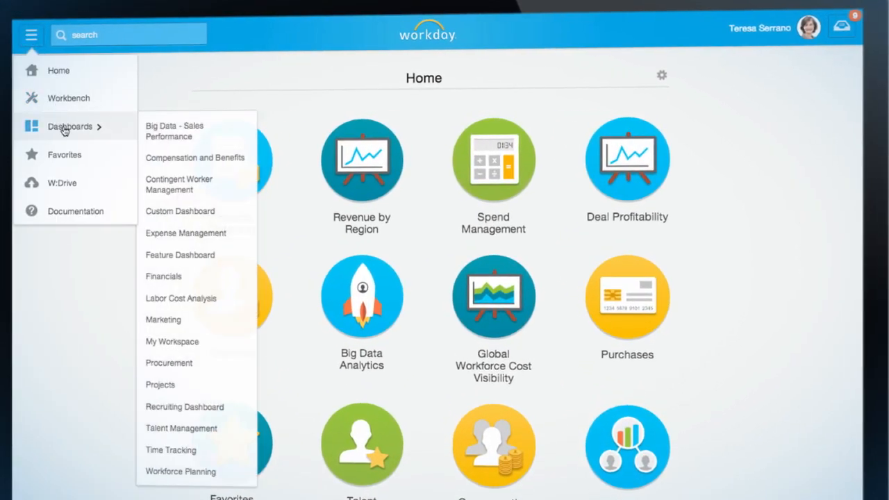
pyautogui.moveTo(165, 275)
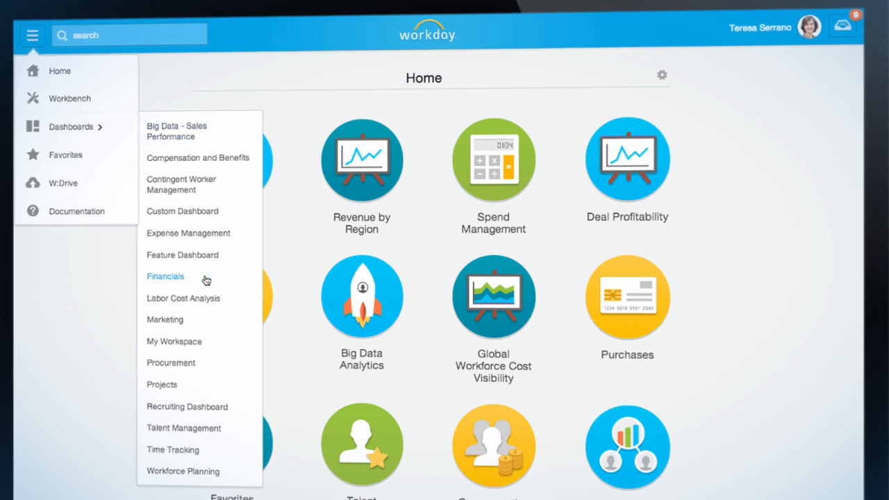
pyautogui.click(166, 275)
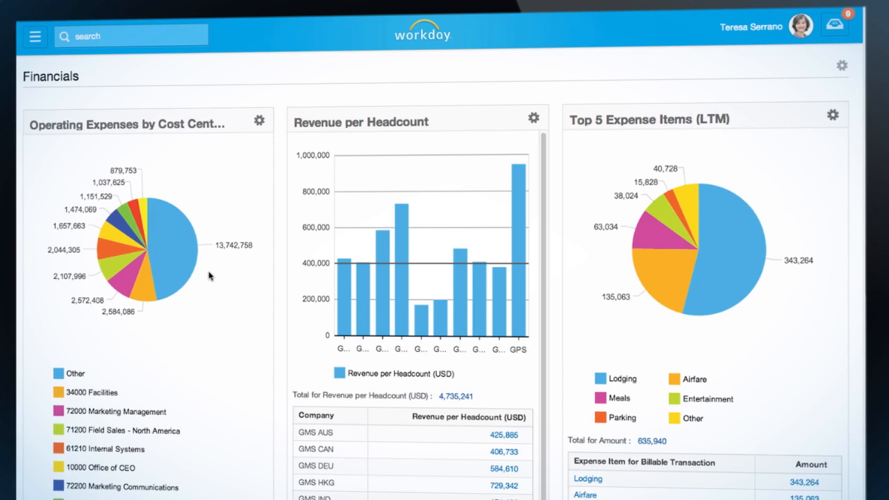
pyautogui.moveTo(409, 221)
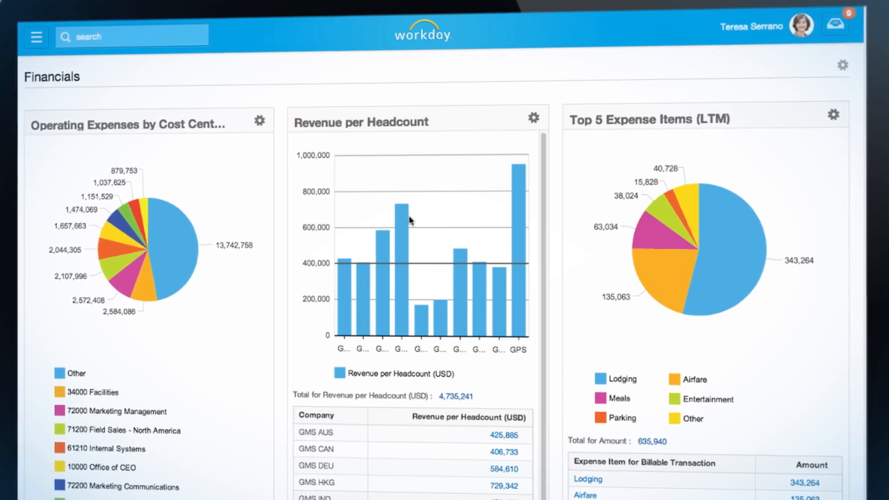
# - Open Configure Worklets from the Financials dashboard's gear menu
pyautogui.click(842, 65)
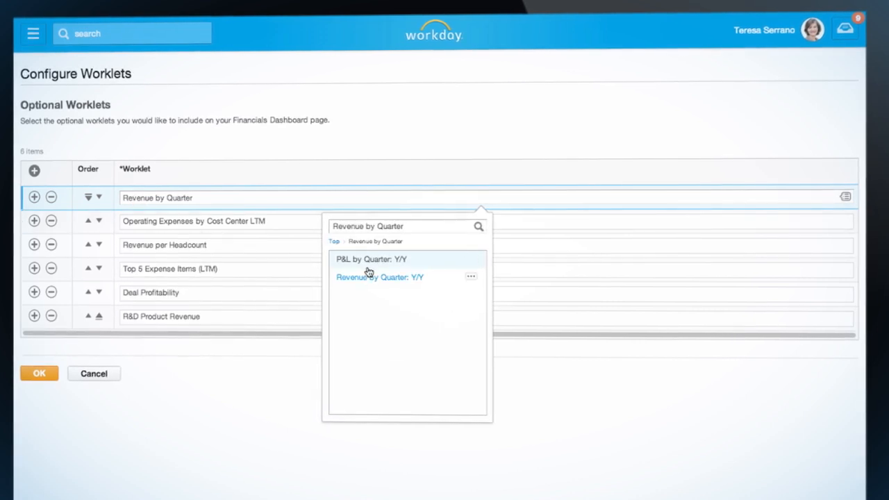
# - Choose Revenue by Quarter: Y/Y as the Financials dashboard's worklet
pyautogui.click(380, 277)
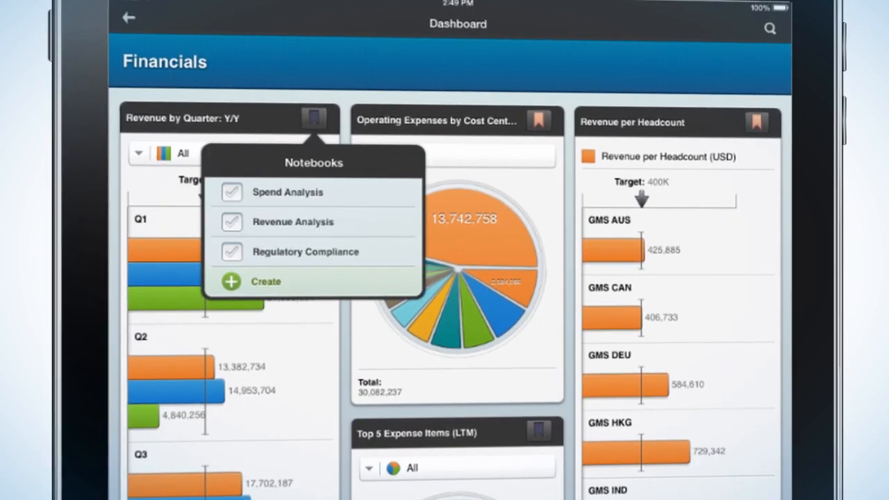
# - Save the Revenue by Quarter: Y/Y worklet into a notebook on the iPad dashboard
pyautogui.click(129, 17)
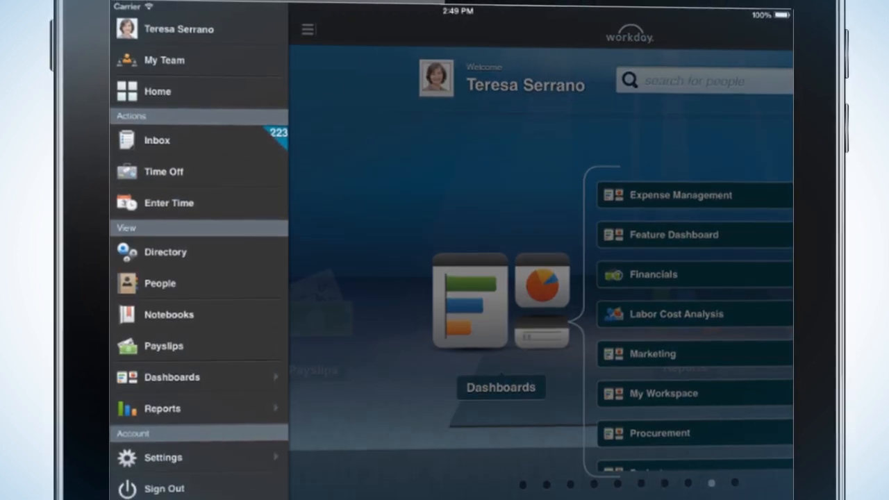
# - Go to Notebooks and open the Revenue Analysis notebook
pyautogui.click(168, 314)
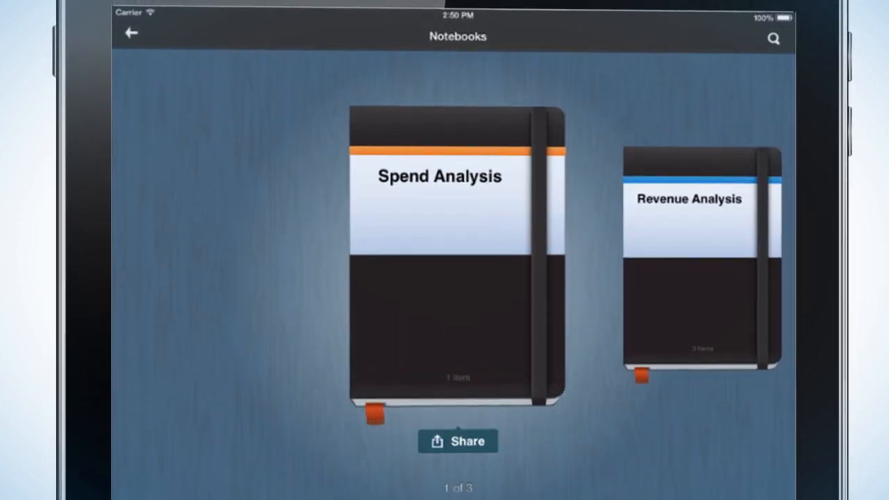
pyautogui.click(687, 264)
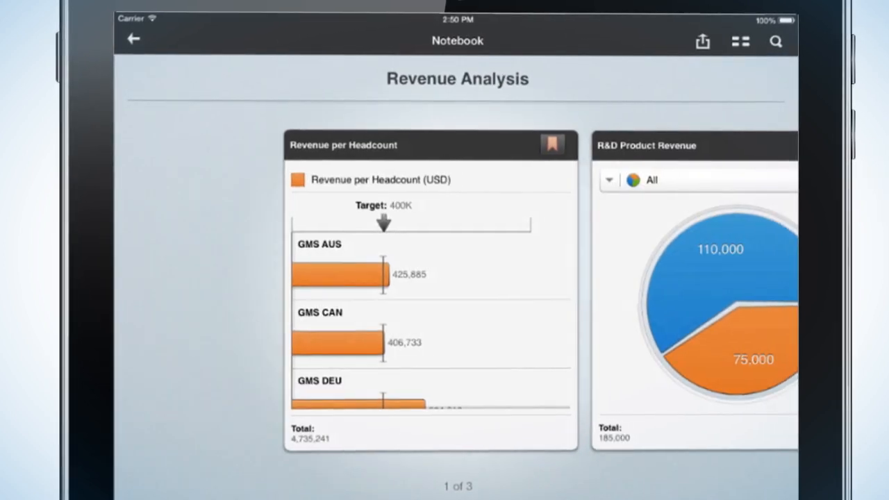